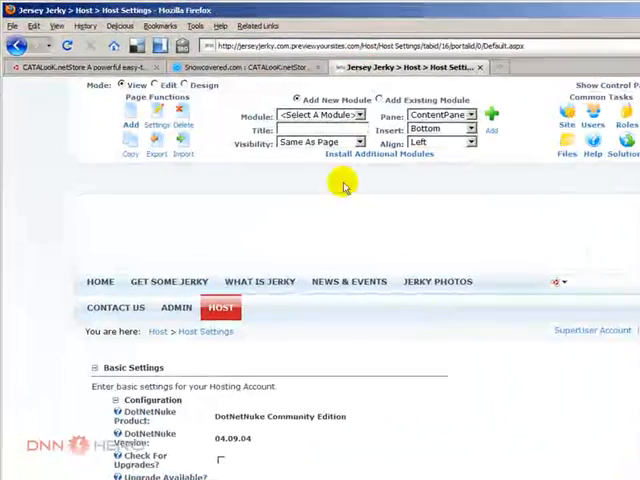
Step: Upload and install CATALooKStore.ZIP from Host > File Manager, then review the install log
click(221, 307)
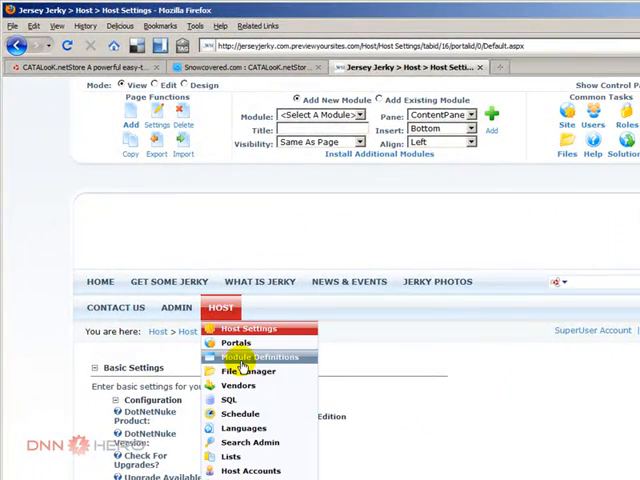
click(258, 357)
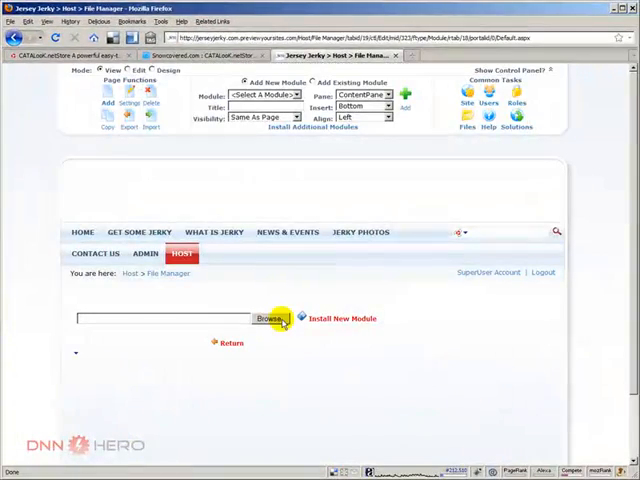
click(271, 318)
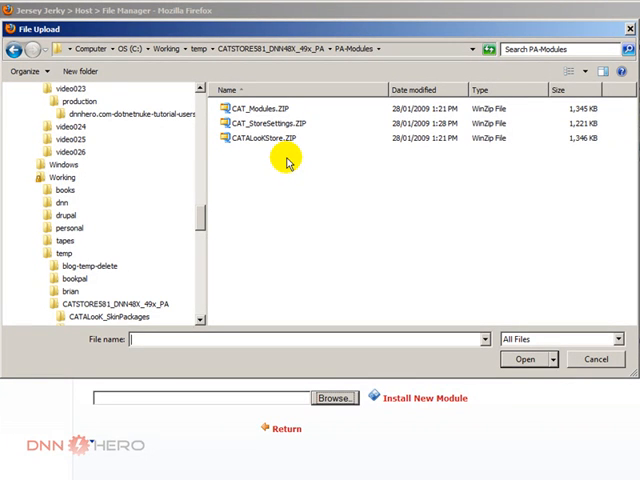
mouse_move(288, 160)
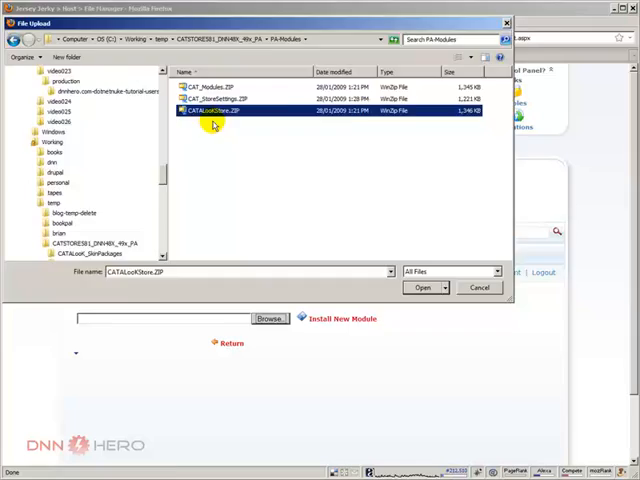
click(411, 287)
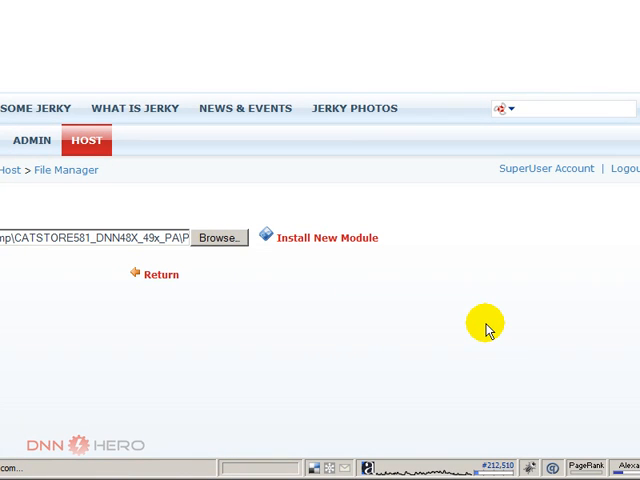
click(326, 237)
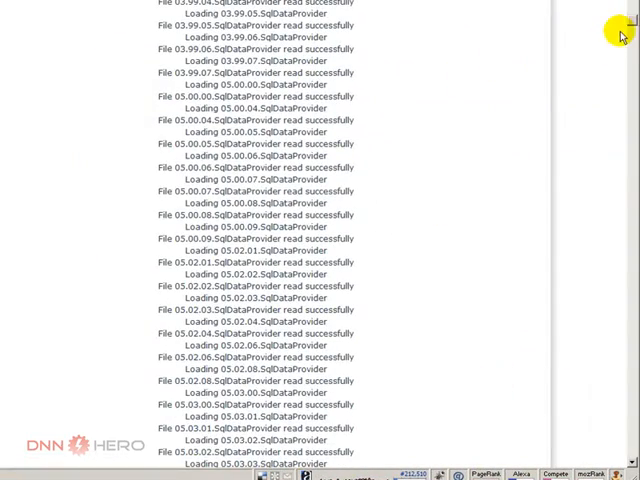
scroll(down, 3)
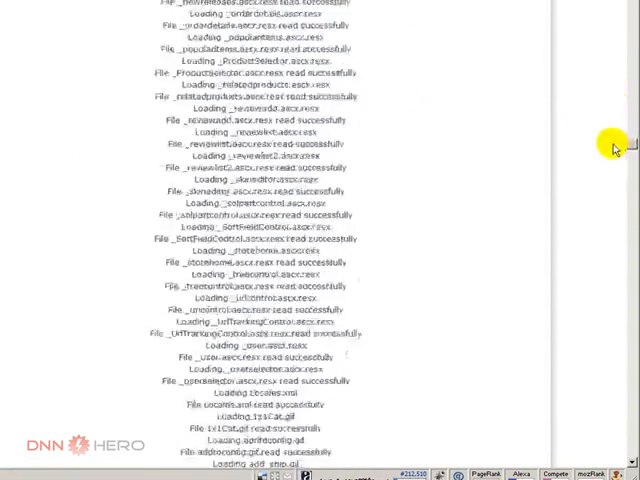
scroll(down, 3)
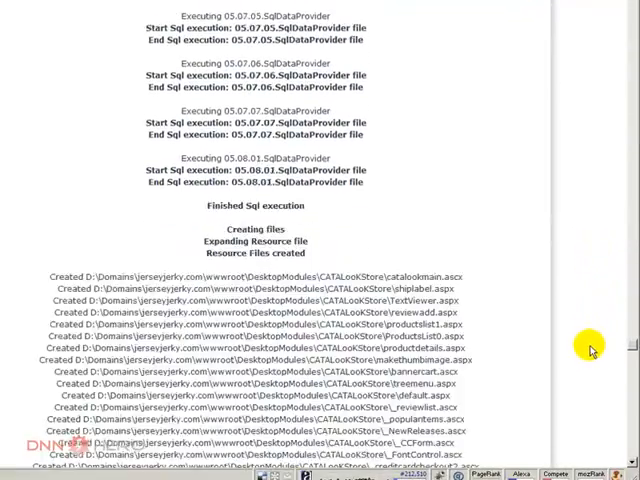
scroll(down, 3)
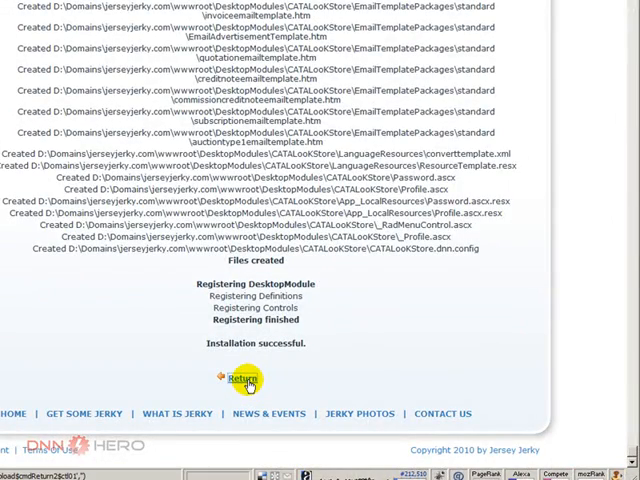
Step: Upload and install CAT_Modules.ZIP, then scroll the log to the registered CAT_ modules
click(240, 379)
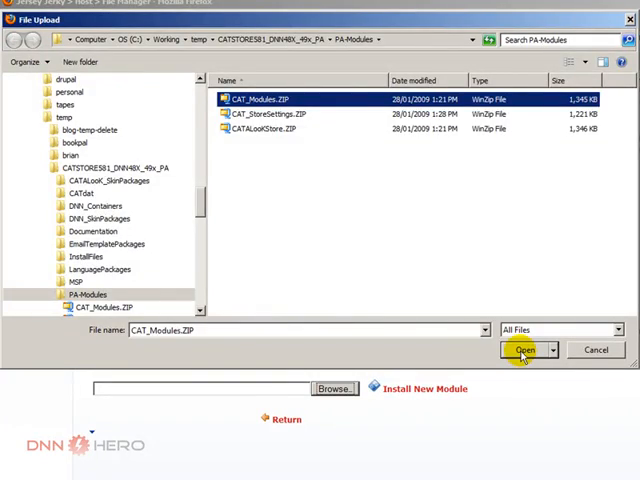
click(524, 350)
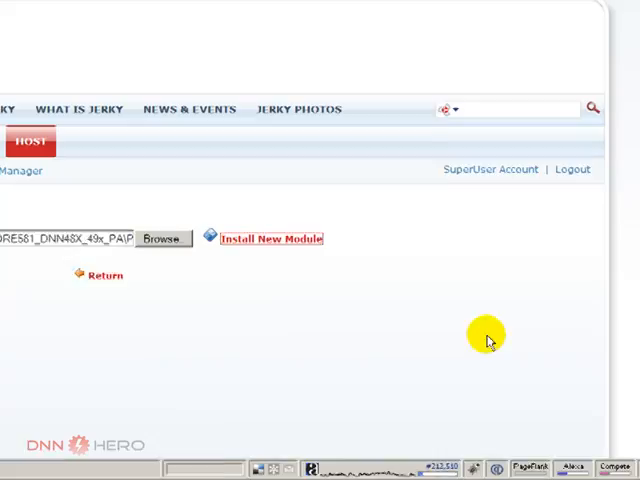
click(267, 238)
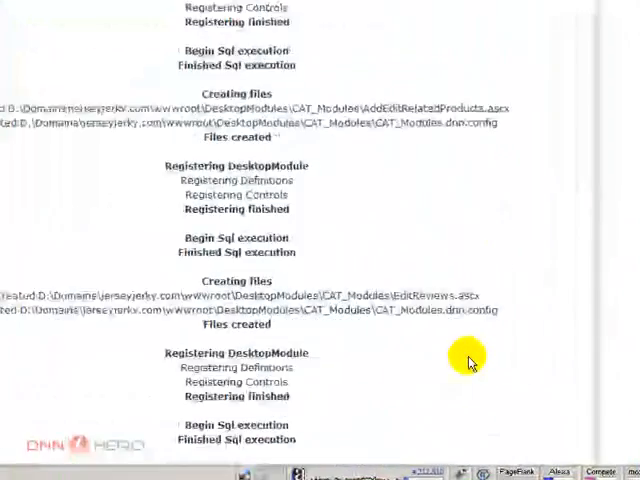
scroll(down, 3)
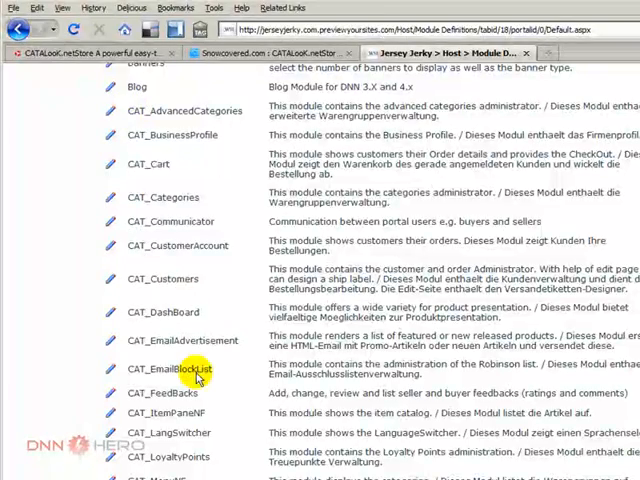
Step: Scroll Module Definitions to confirm CAT_Orders, CAT_Products, CAT_WishList and CAT_Zones are listed
scroll(down, 3)
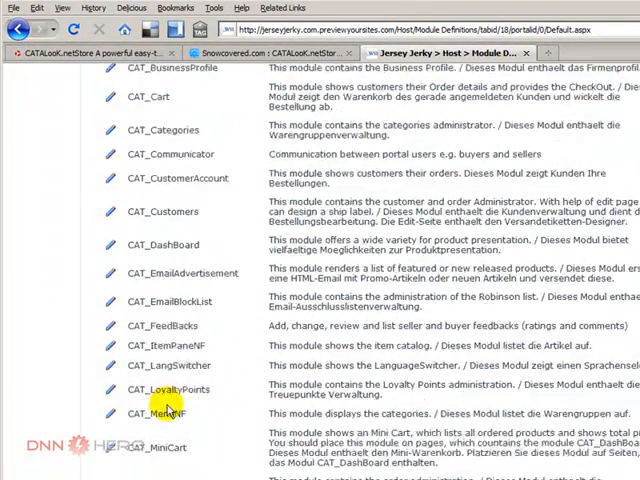
scroll(down, 3)
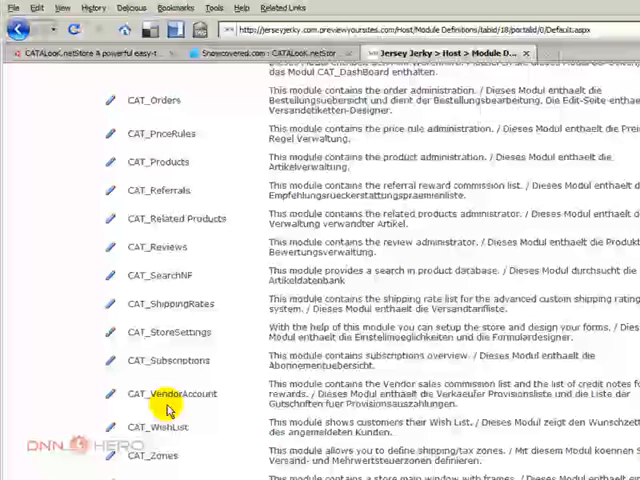
mouse_move(212, 443)
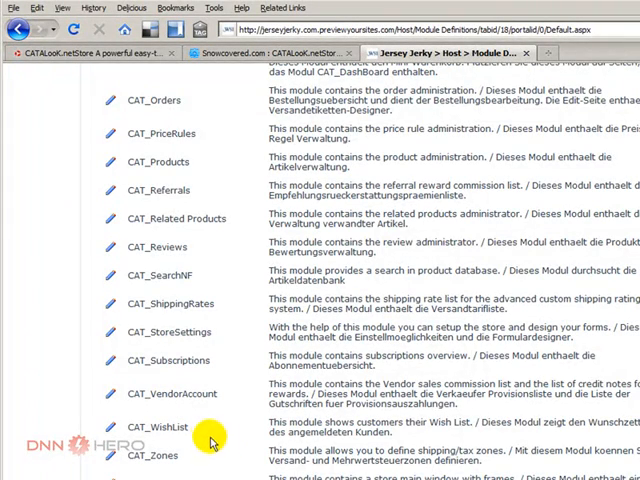
double_click(281, 449)
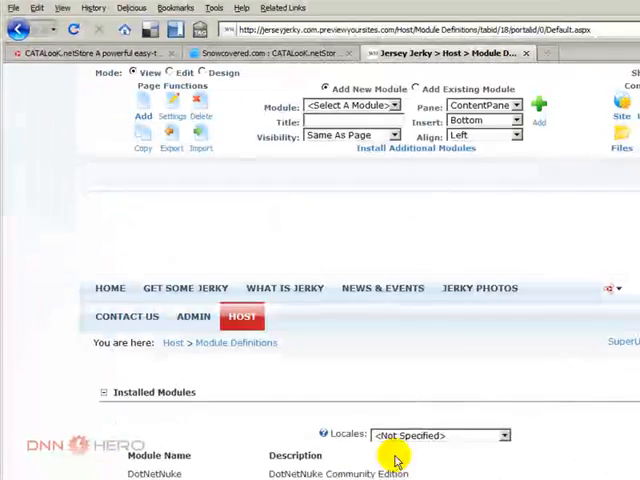
mouse_move(307, 400)
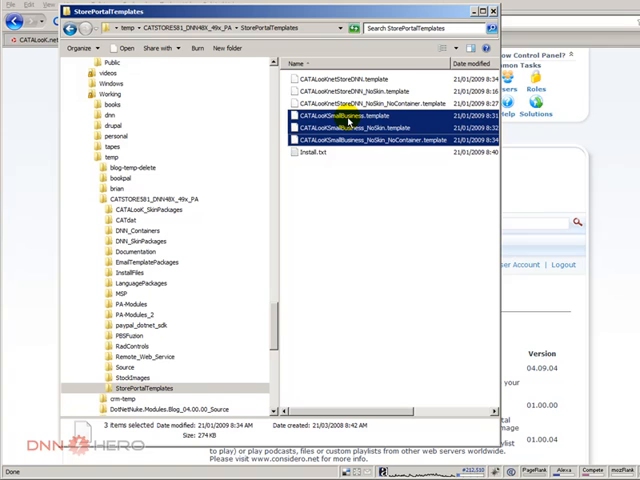
mouse_move(380, 212)
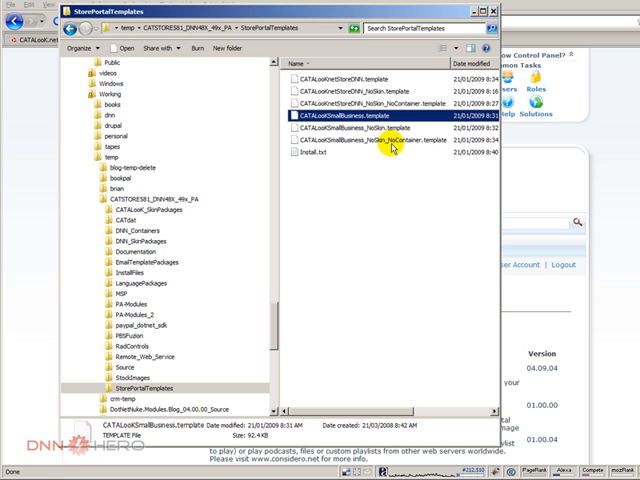
Step: Select CATALooKSmallBusiness_NoSkin_NoContainer.template in the StorePortalTemplates folder
click(380, 142)
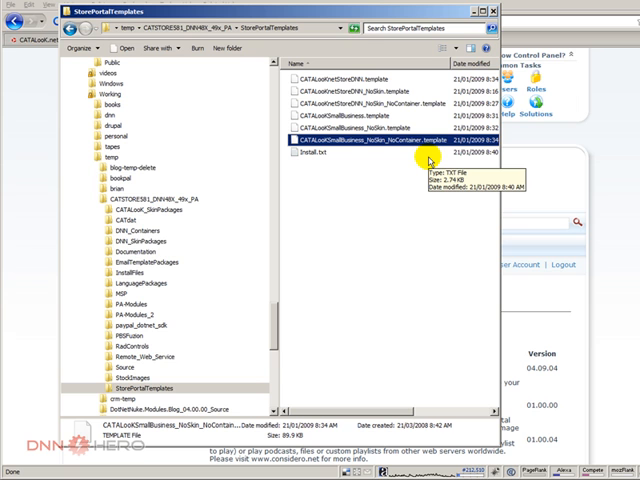
mouse_move(429, 162)
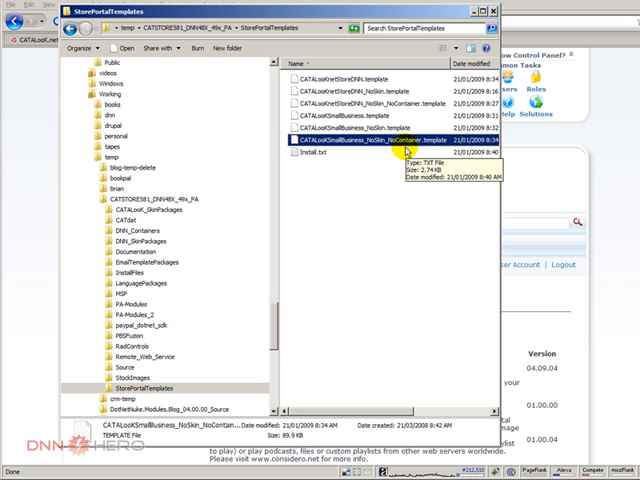
mouse_move(422, 154)
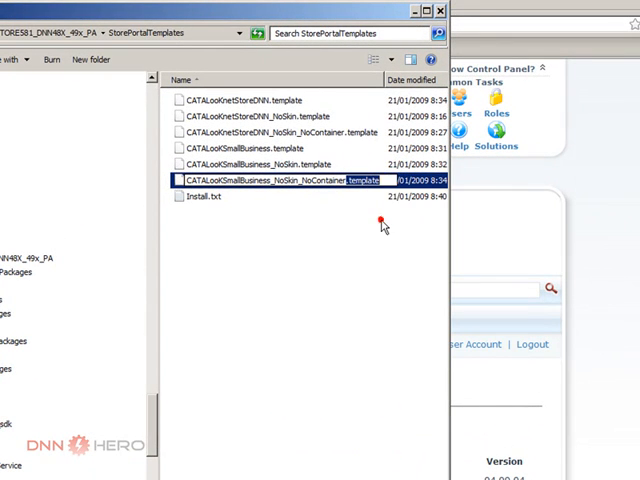
mouse_move(595, 205)
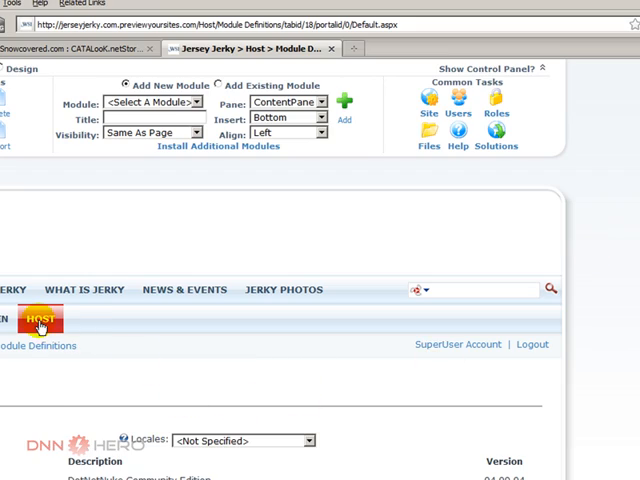
Step: Check Host Settings > Other Settings lists 'template' among allowed file upload extensions
click(41, 318)
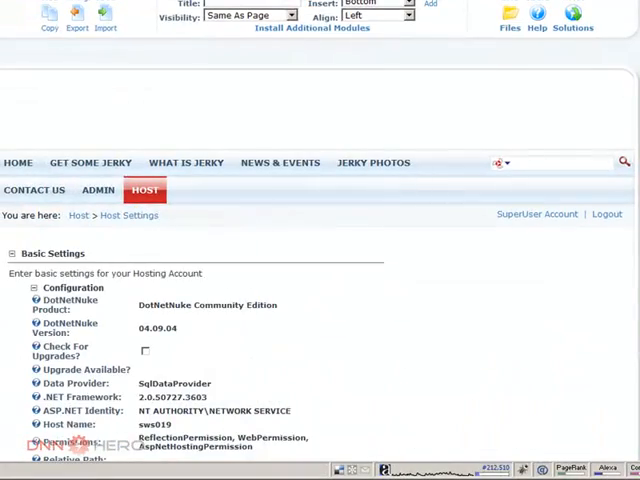
scroll(down, 3)
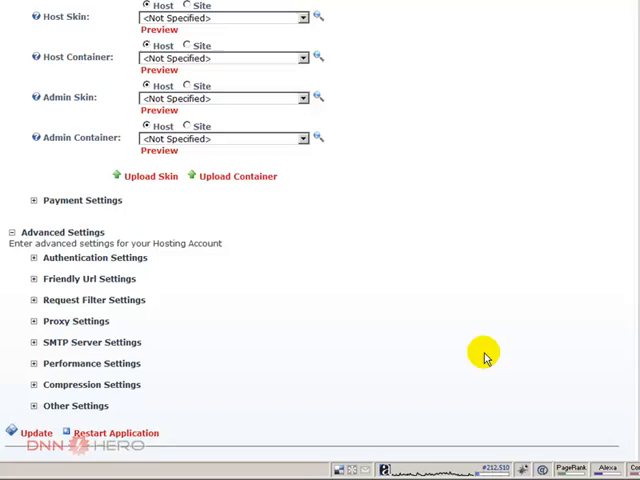
scroll(down, 3)
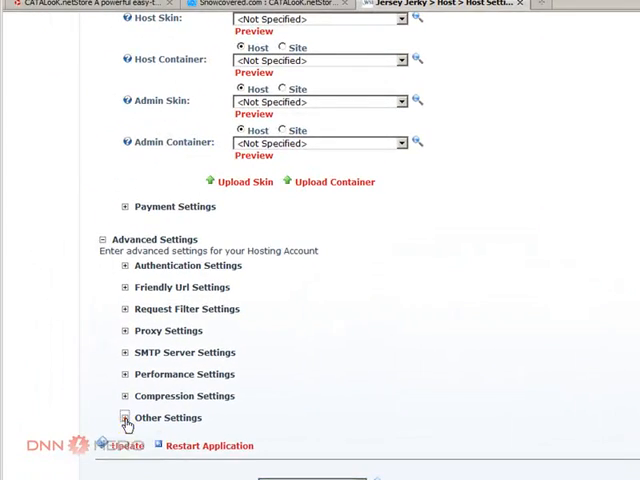
click(124, 417)
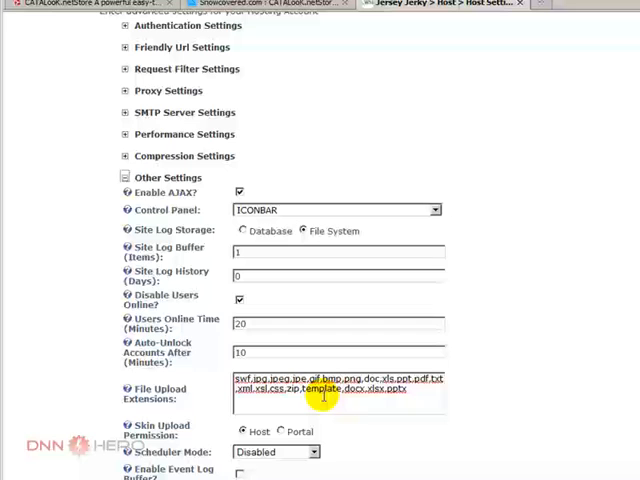
double_click(325, 389)
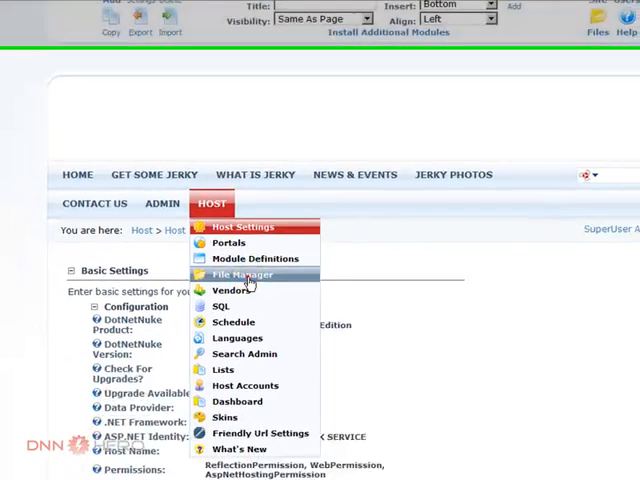
Step: Open the Host File Manager's upload form for the Host Root folder
click(240, 275)
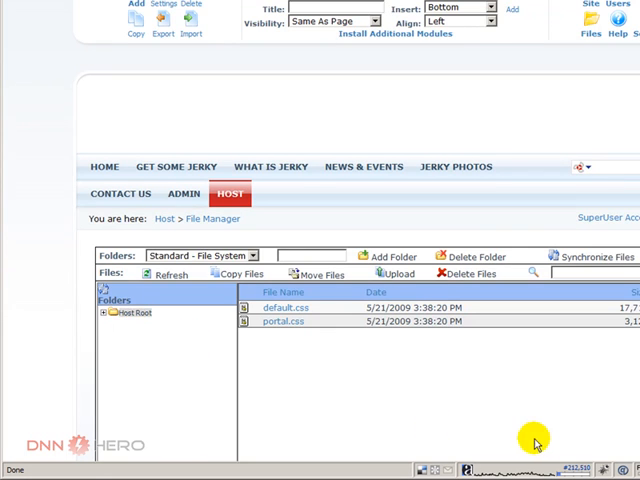
scroll(down, 3)
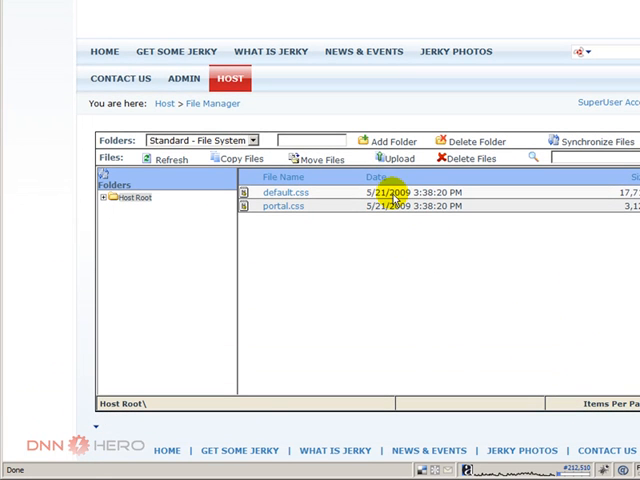
click(397, 159)
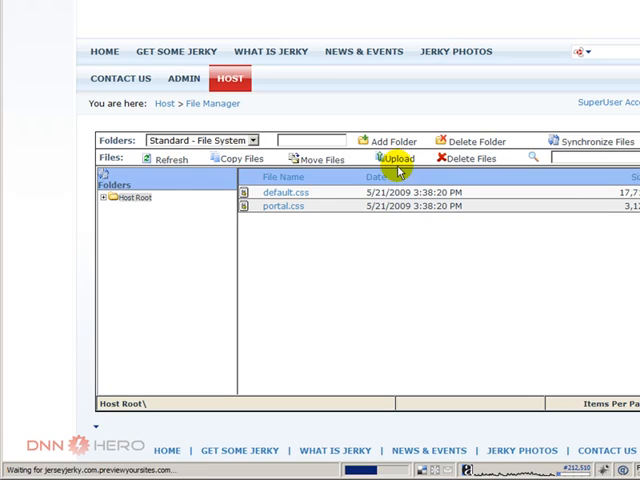
click(397, 158)
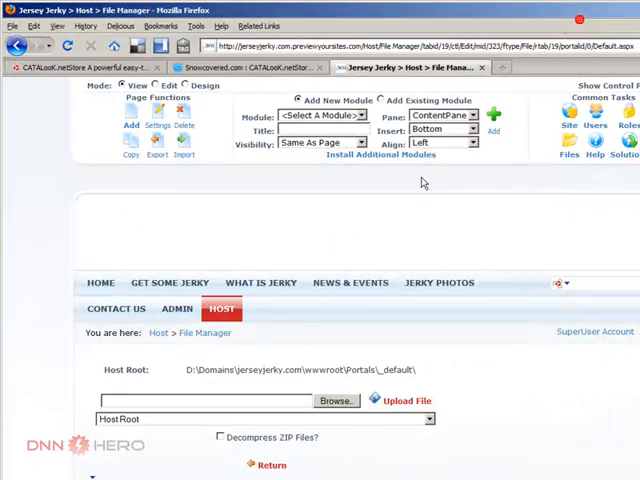
Step: Choose CATALooKSmallBusiness_NoSkin_NoContainer.template as the file to upload into Host Root
click(333, 400)
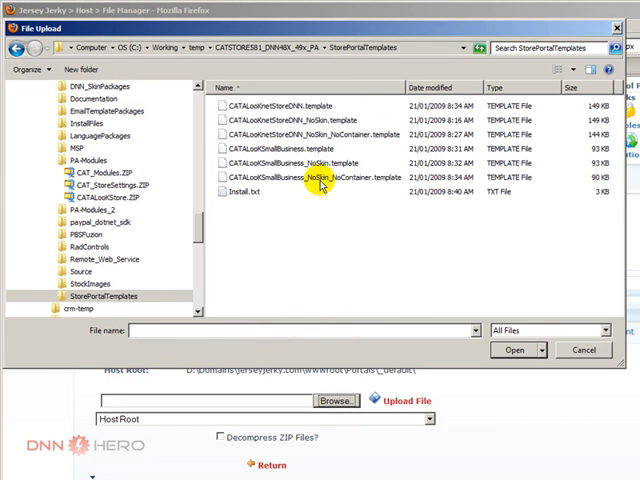
click(320, 178)
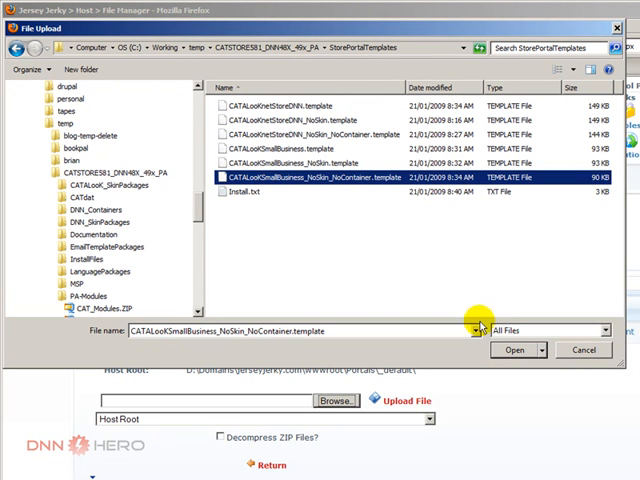
click(542, 349)
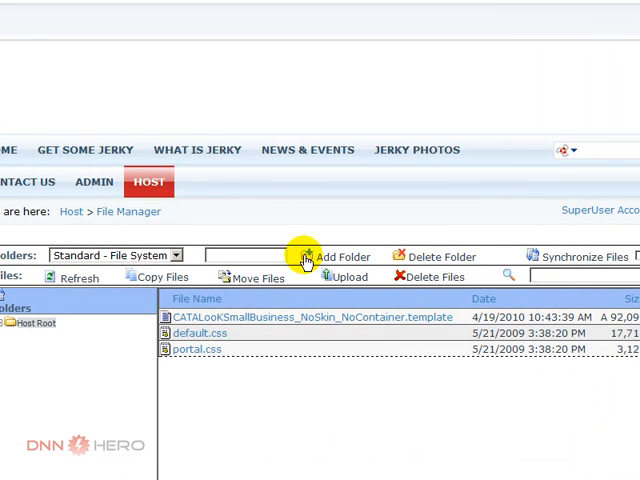
Step: Launch Admin > Site Wizard and advance past the introduction page
click(150, 181)
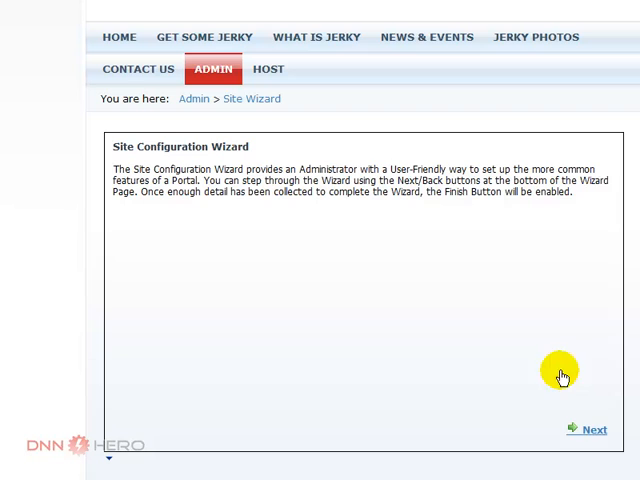
click(593, 429)
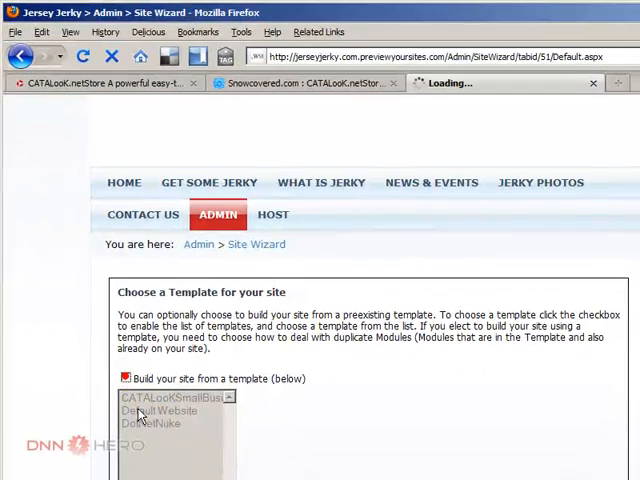
Step: Select the CATALooKSmallBusiness template with Merge for duplicate modules and continue
click(124, 378)
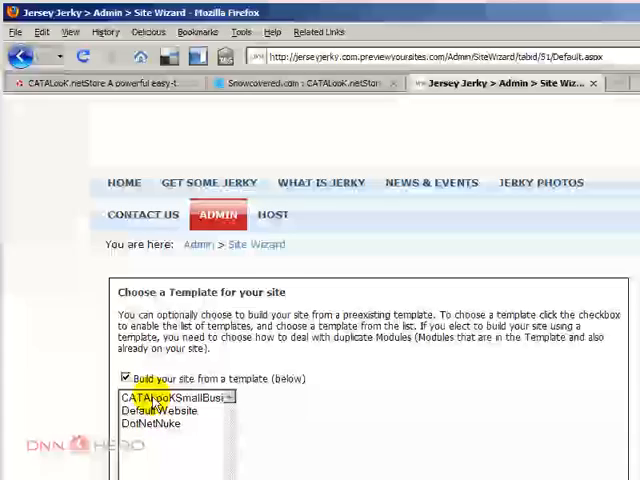
click(165, 397)
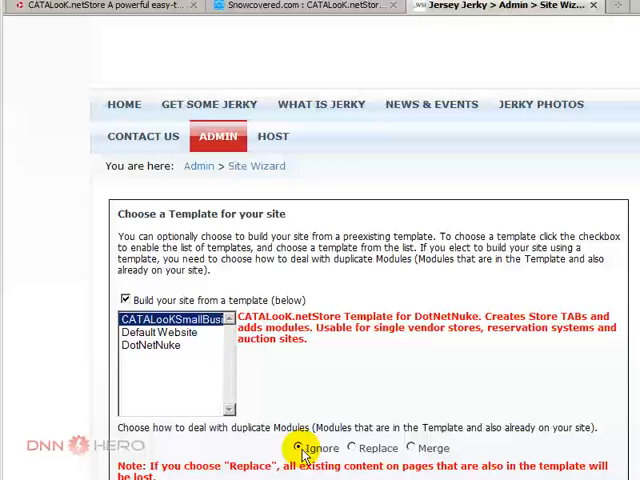
click(357, 448)
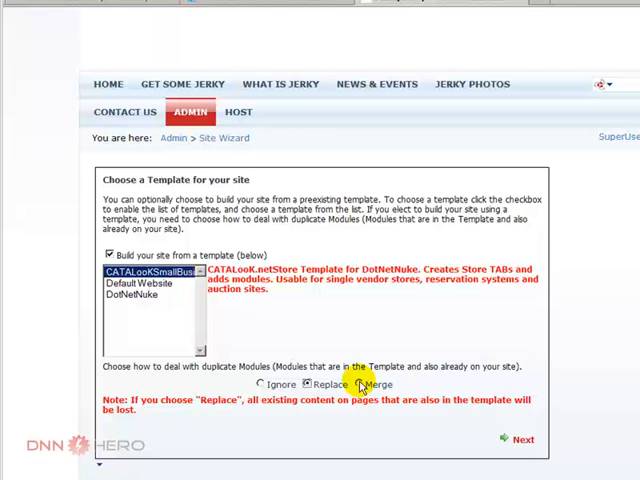
click(358, 385)
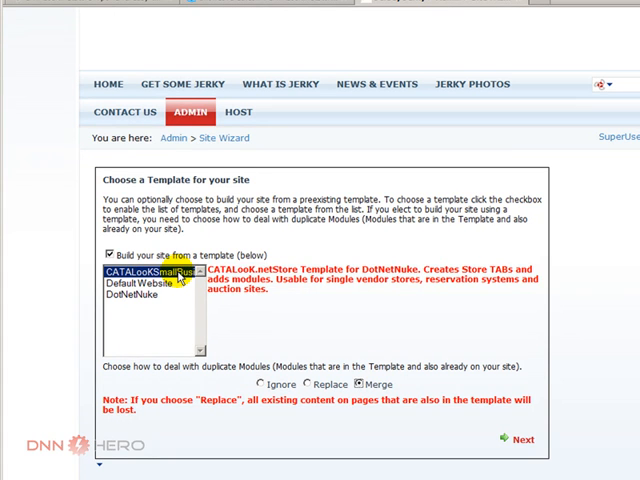
click(357, 385)
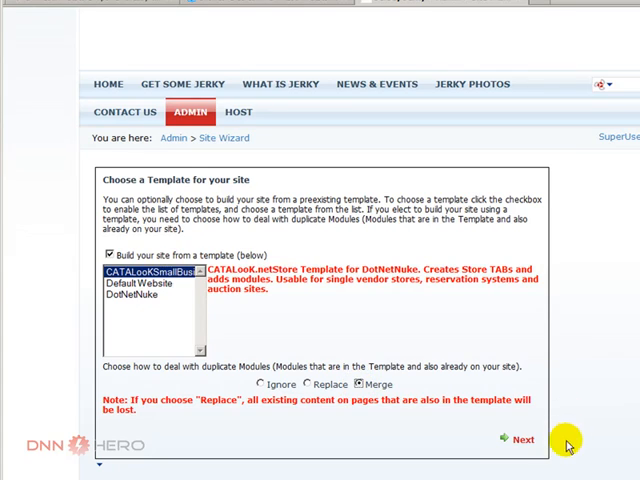
click(518, 438)
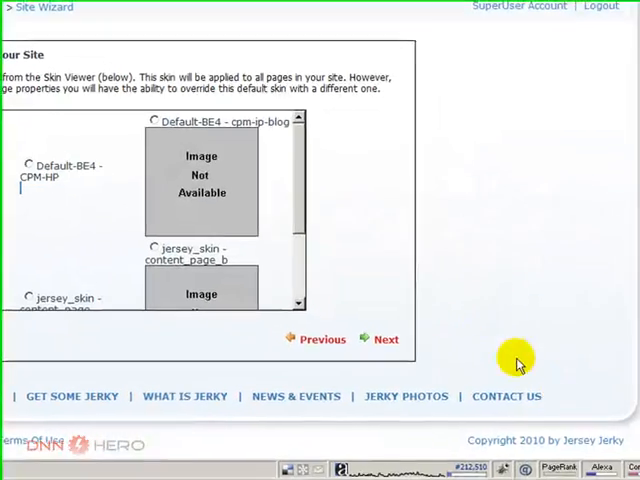
mouse_move(385, 255)
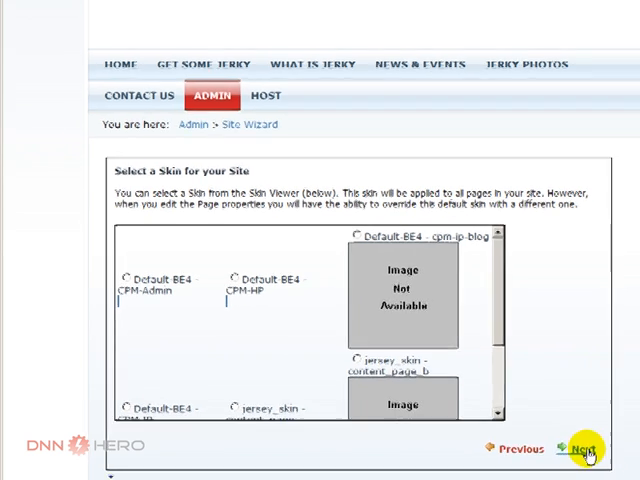
Step: Keep the default skin, container and site details, then finish the wizard
click(585, 450)
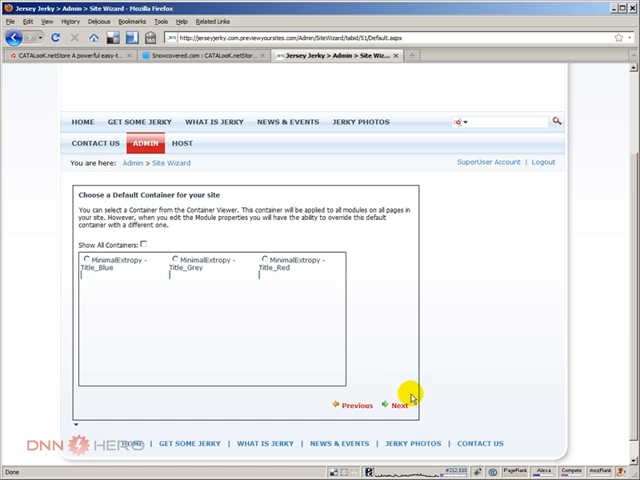
click(397, 405)
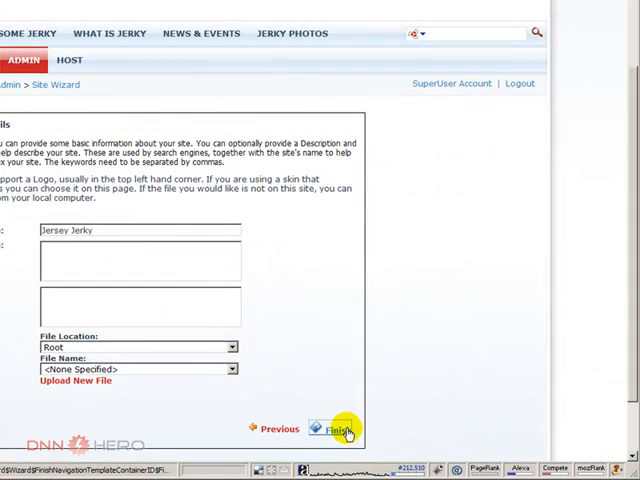
click(340, 428)
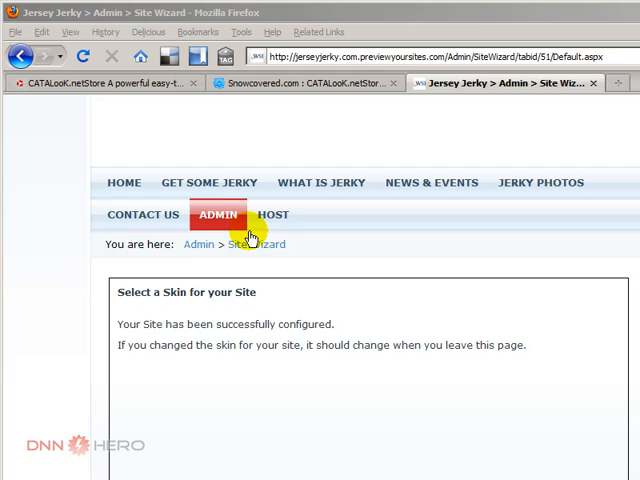
Step: Open Admin > Pages to view the new Store, My Account, Referral Sales and CATALooK.netStore pages
click(218, 214)
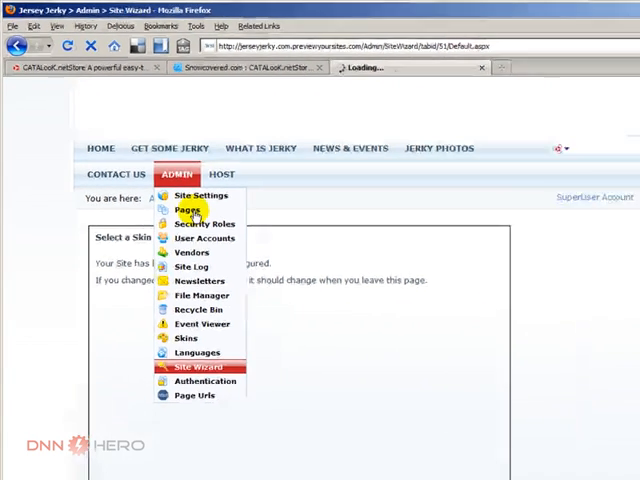
click(187, 210)
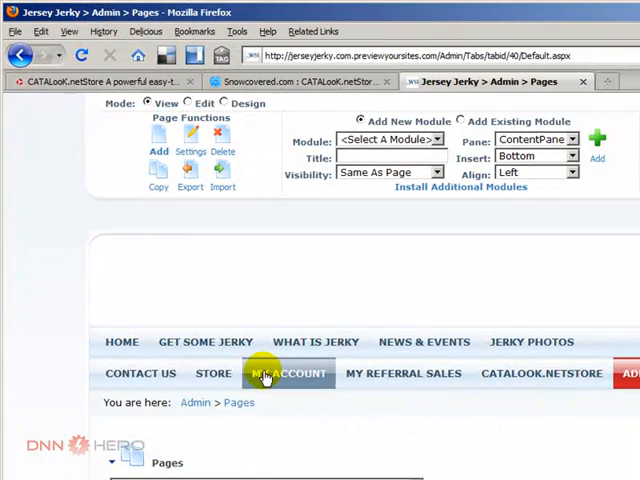
mouse_move(212, 373)
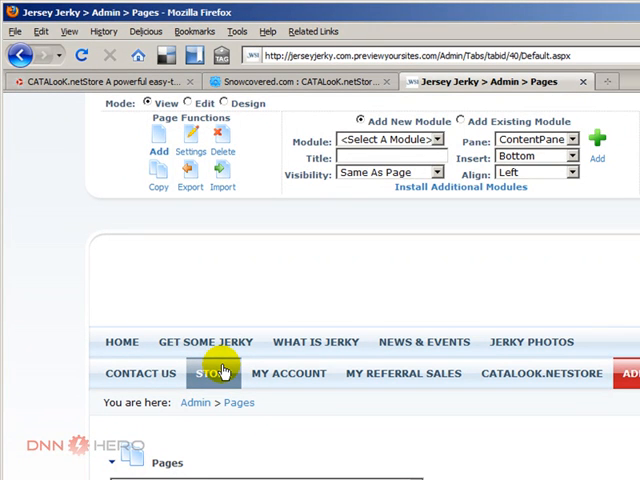
mouse_move(403, 373)
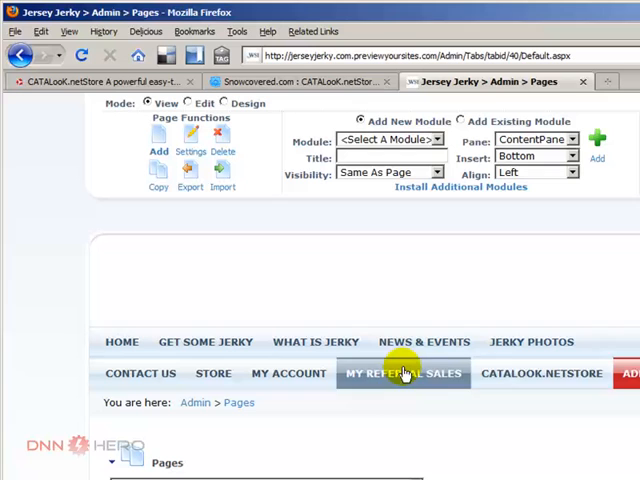